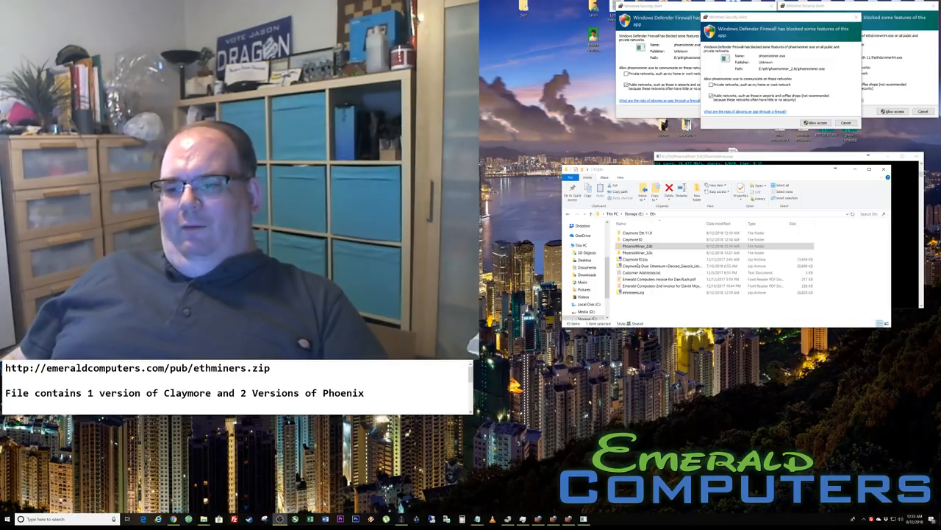
- Open the ethminers archive on the share to browse its miner folders
left_click(633, 291)
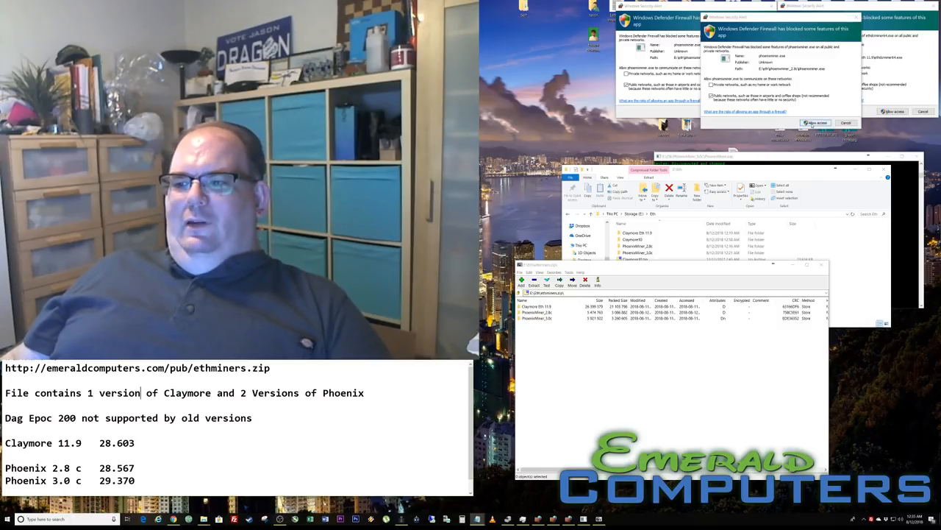
left_click(816, 122)
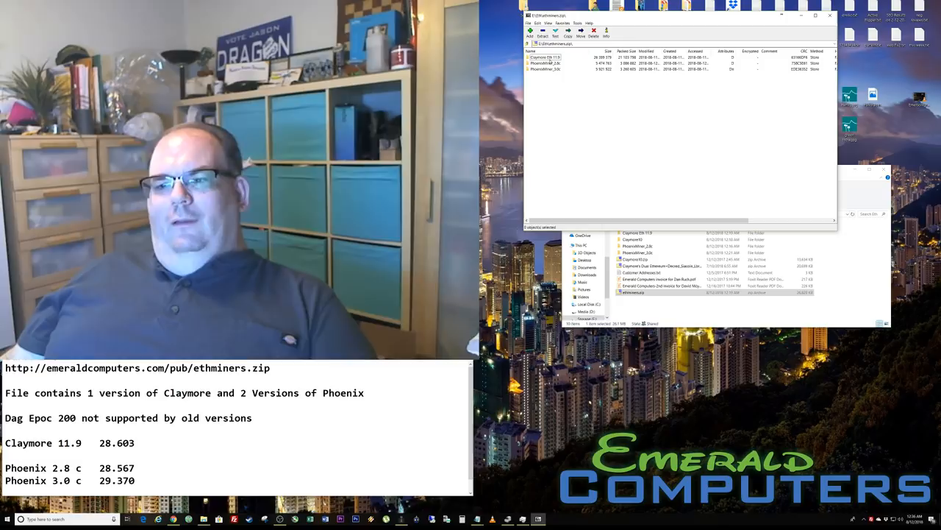
- Open the Claymore folder in the archive, try running a miner file, and dismiss the warnings
double_click(541, 56)
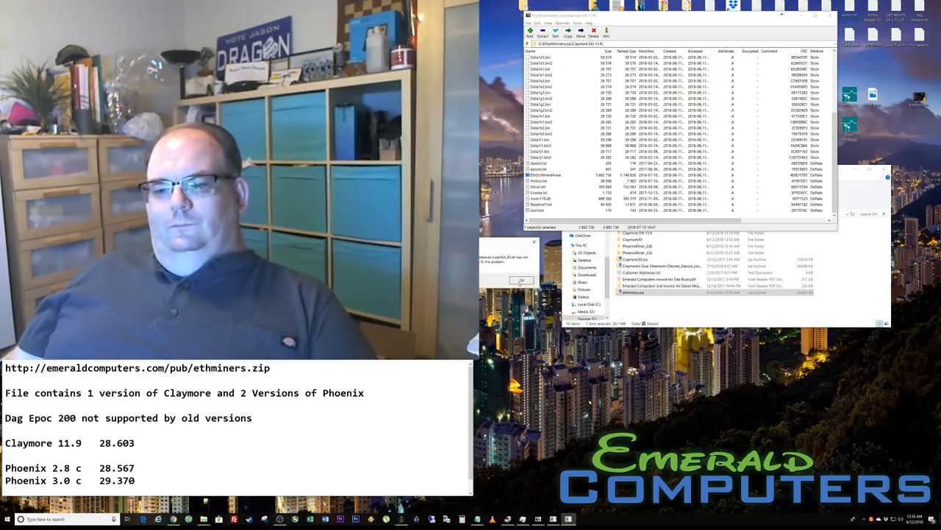
left_click(547, 173)
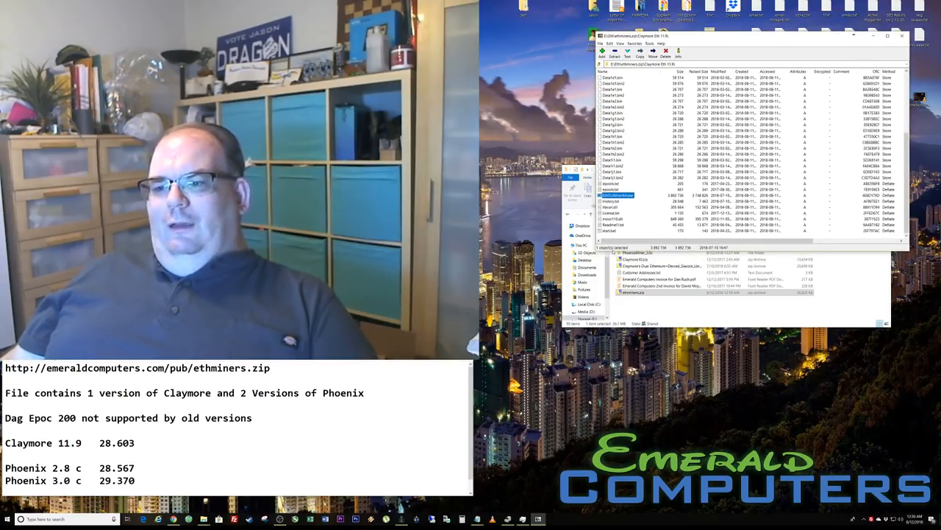
double_click(618, 194)
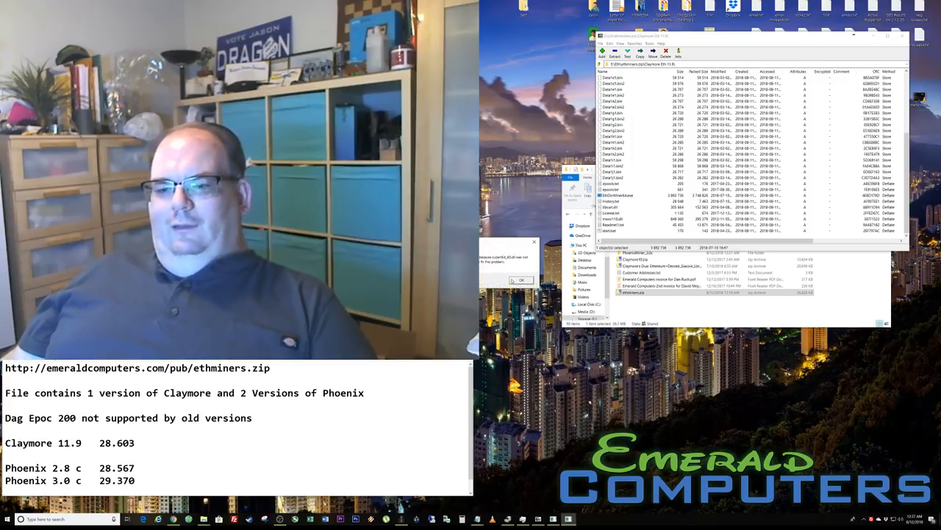
left_click(520, 279)
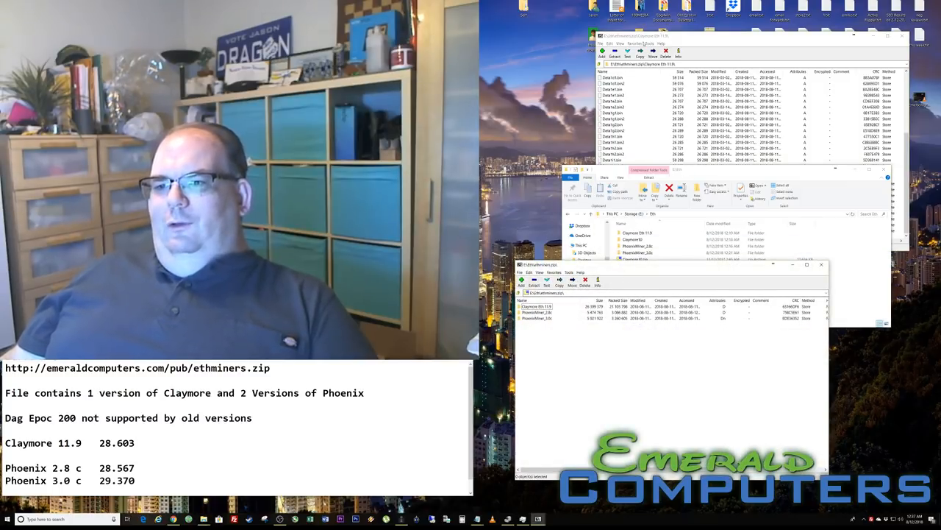
- Open the extracted Claymore folder and start the miner from its batch file
left_click(638, 232)
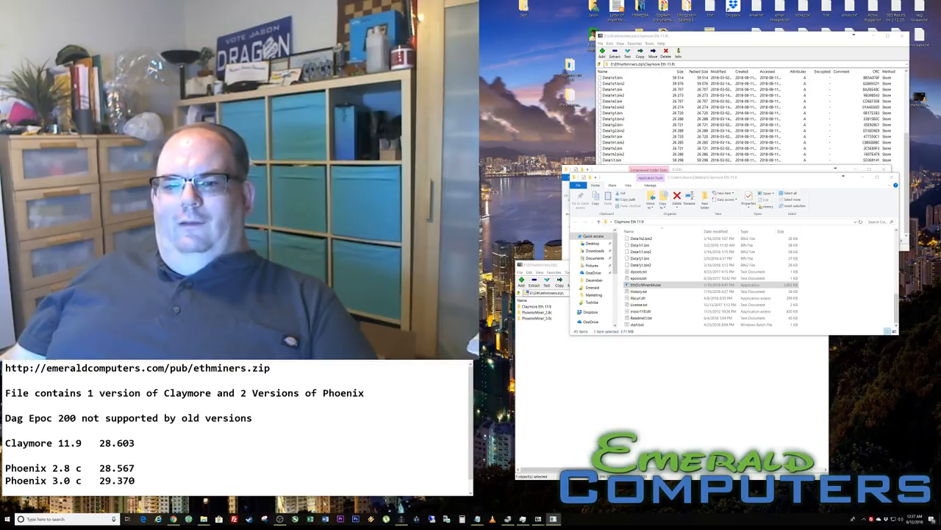
double_click(645, 286)
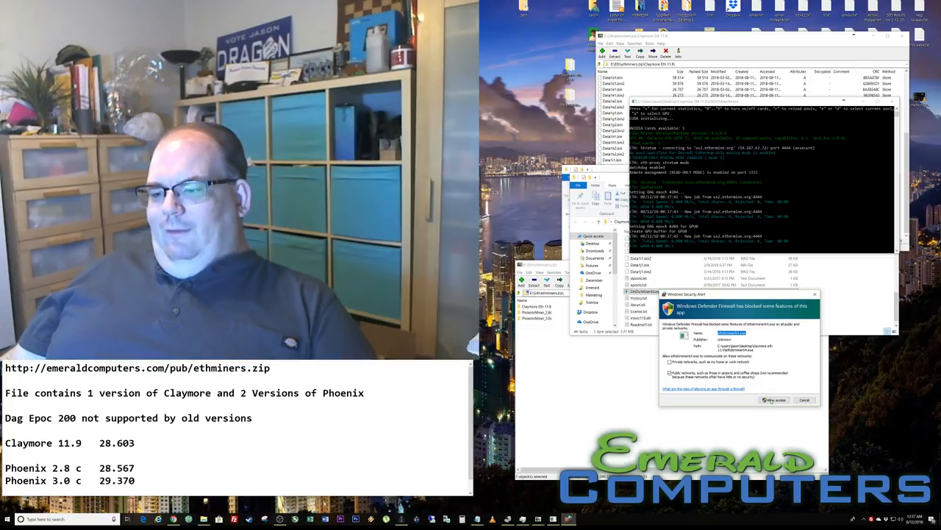
left_click(774, 400)
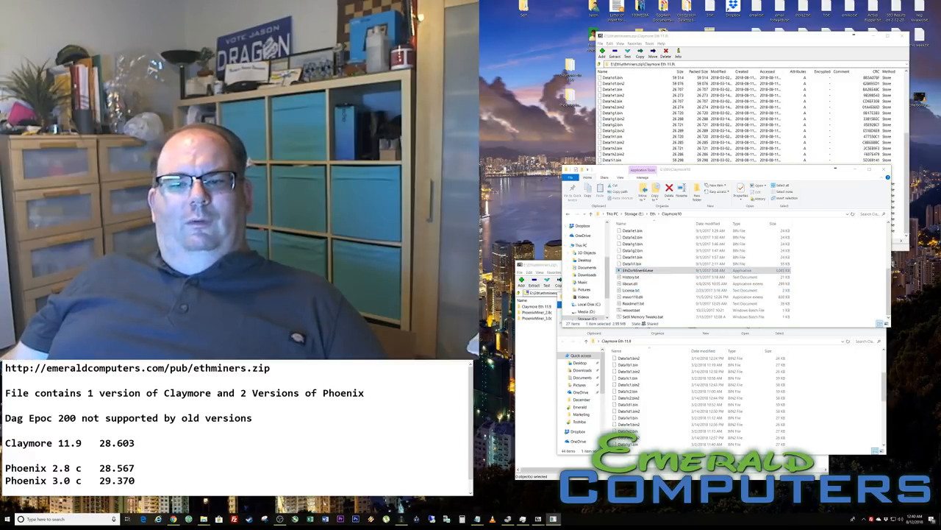
- Open the extracted miners folder beside the 7-Zip archive window
double_click(639, 271)
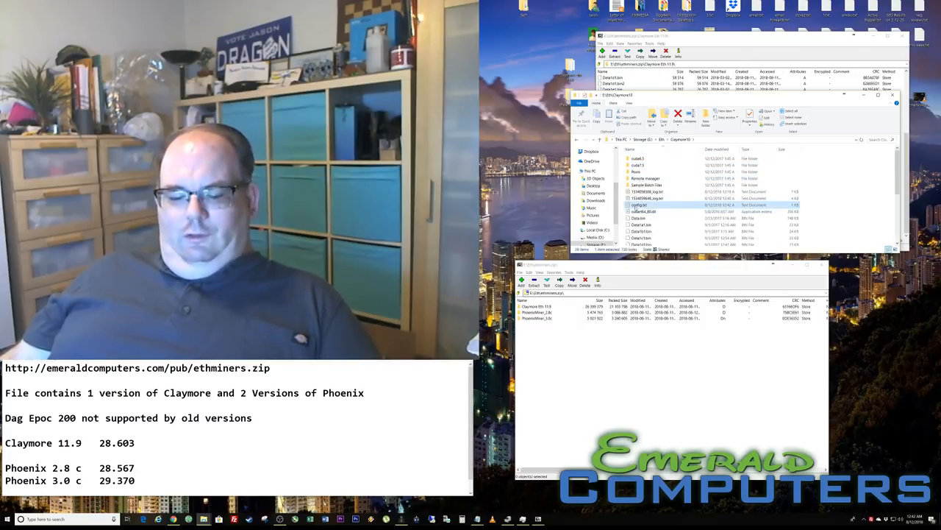
- Open the Claymore 11.9 folder in the ethminers folder and browse into it
right_click(640, 205)
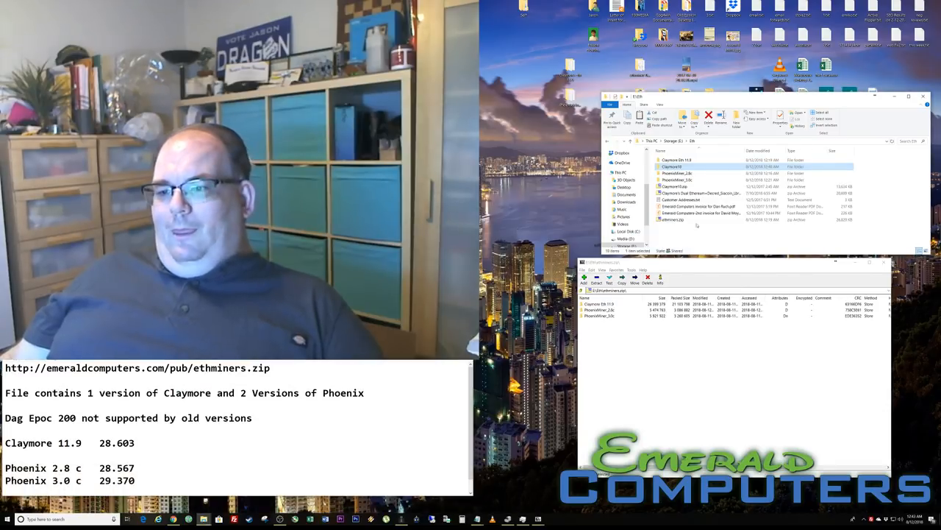
double_click(677, 158)
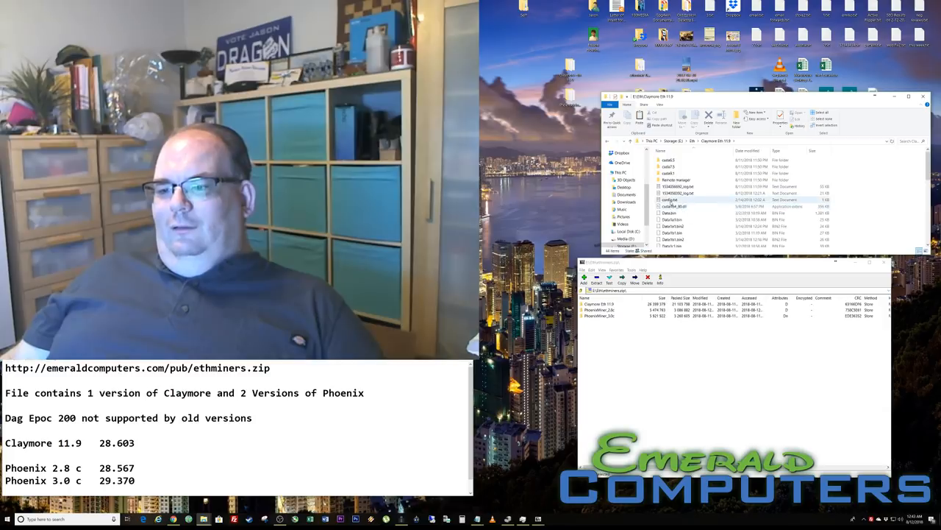
double_click(669, 201)
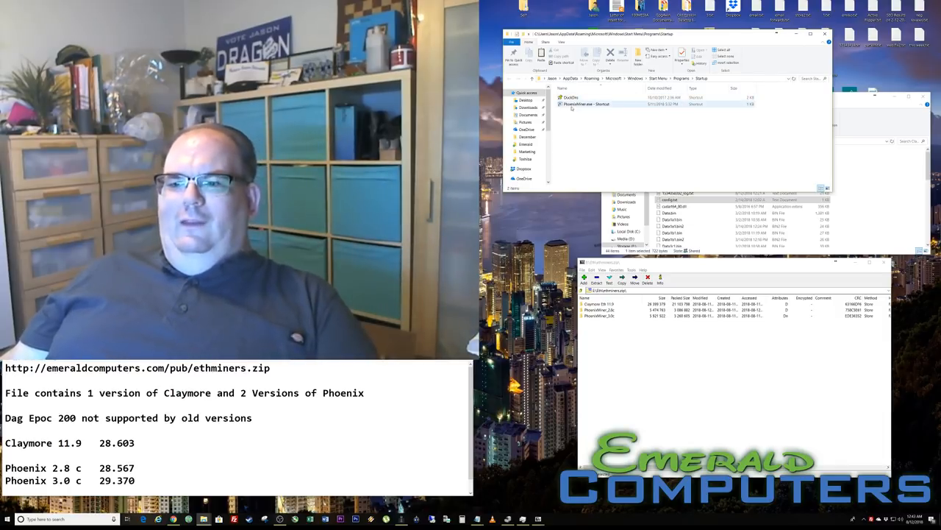
- Select the PhoenixMiner startup shortcut for removal and bring the PhoenixMiner folder forward
left_click(586, 103)
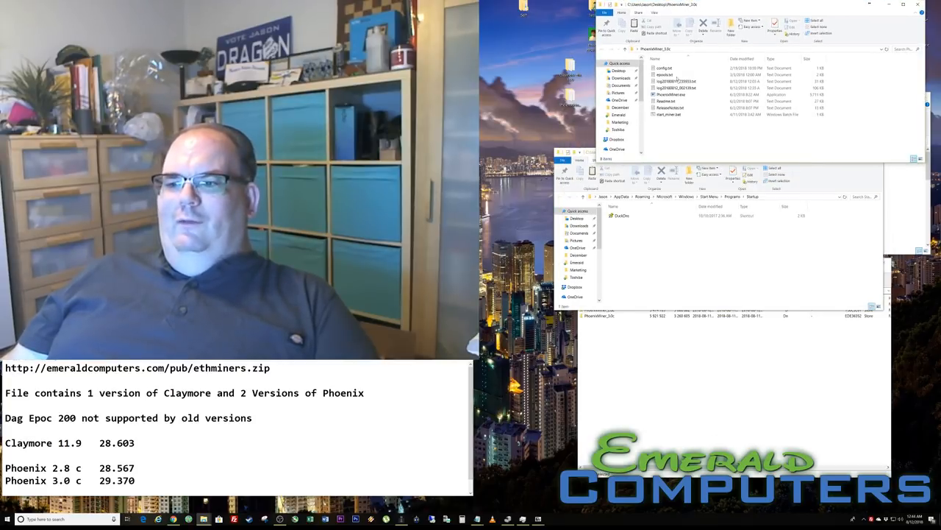
left_click(669, 95)
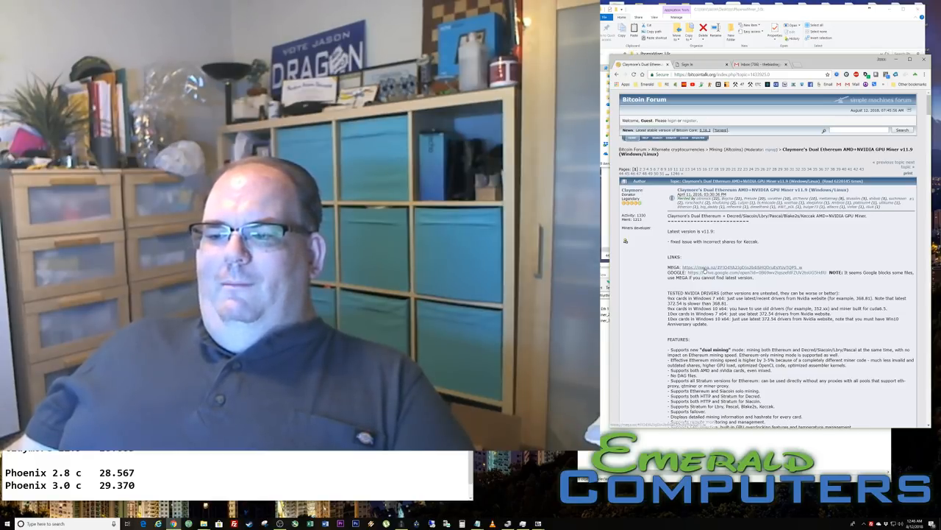
- Follow the MEGA download link in the Claymore's Dual Ethereum miner thread
left_click(706, 267)
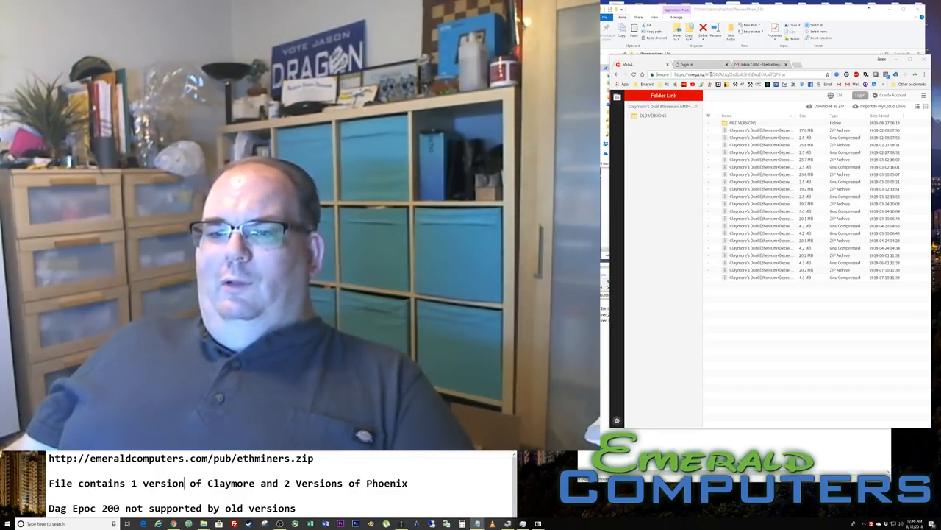
- Start a standard download of the newest Claymore archive, then search for 'phoenix miner'
left_click(735, 73)
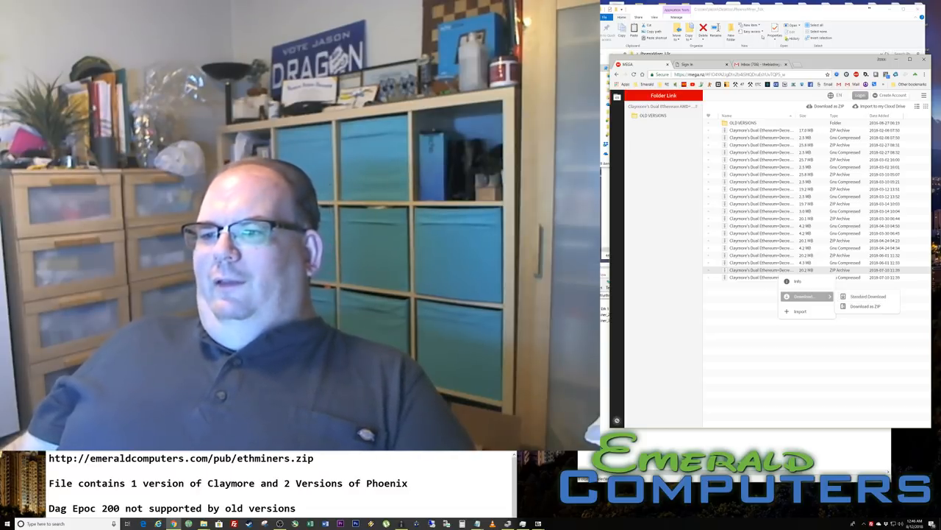
left_click(736, 74)
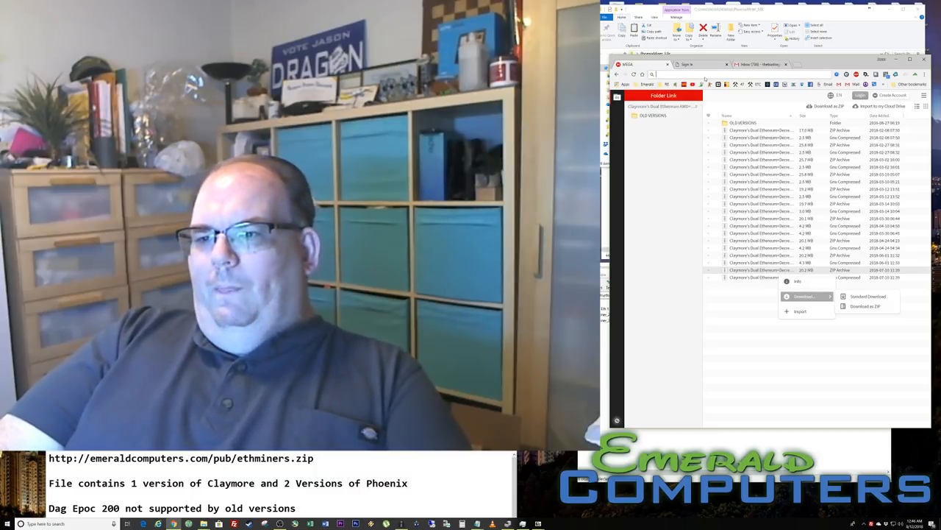
type("phoenix miner")
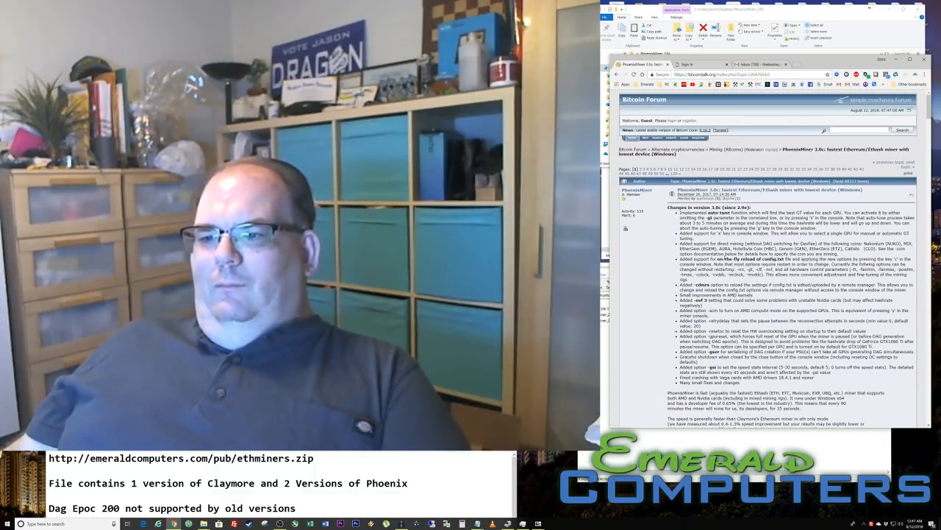
- Reach the Quick start section of the PhoenixMiner thread and follow its MEGA download link
scroll("down", 3)
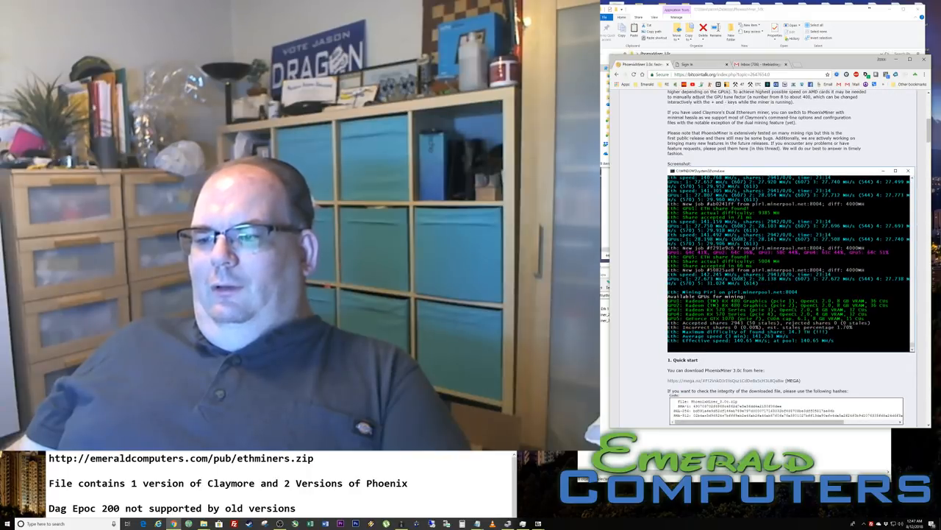
scroll("down", 3)
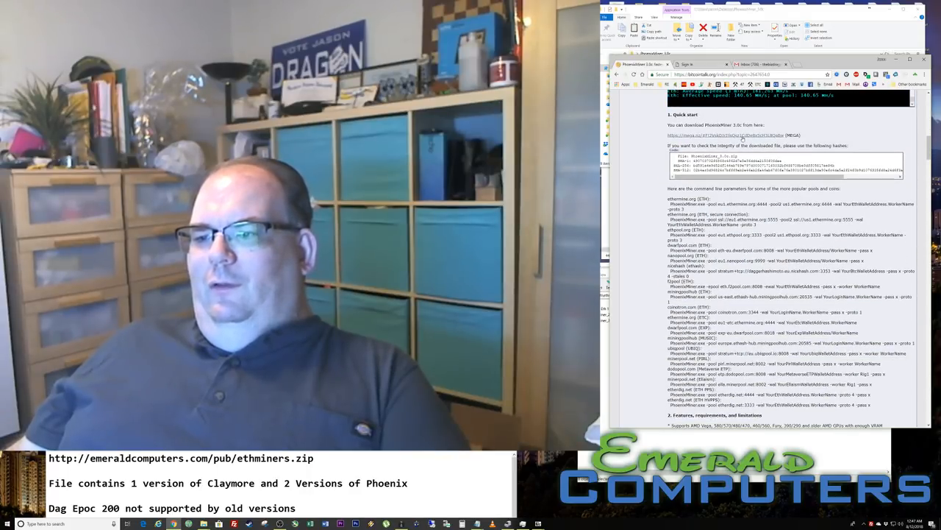
left_click(712, 135)
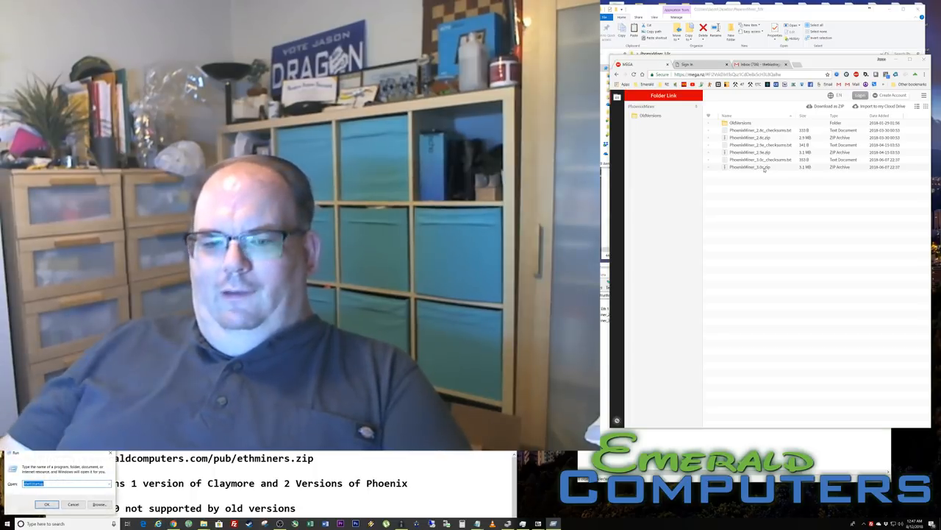
- Connect to \\gamma from Run and open the shared miner files folder
type("\\\\gamma")
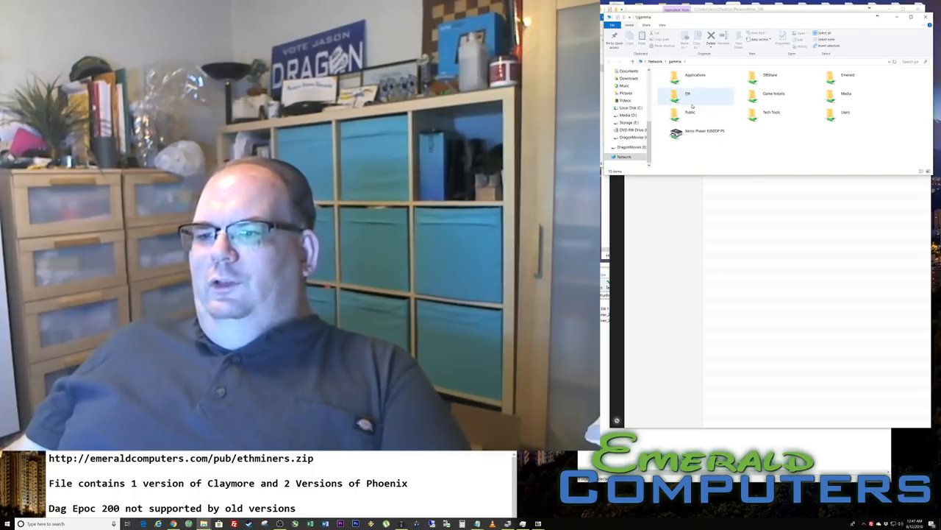
double_click(690, 111)
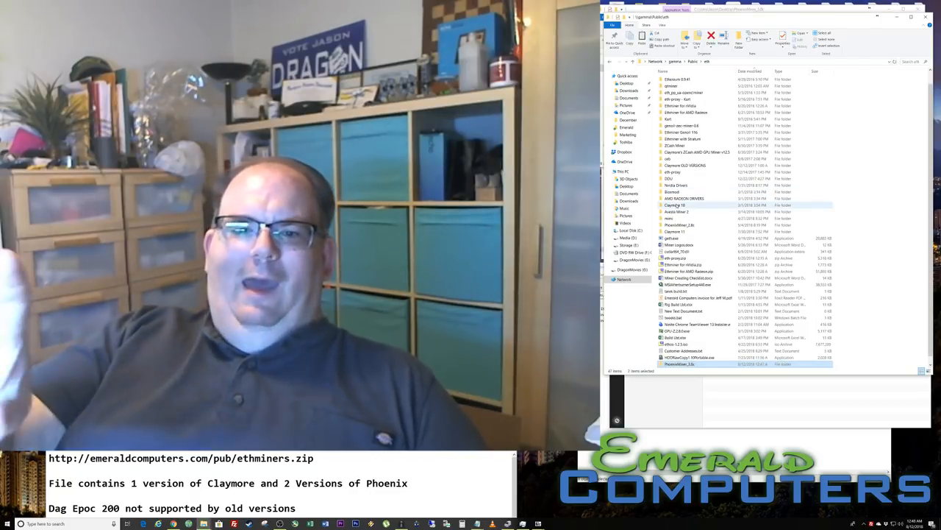
mouse_move(675, 205)
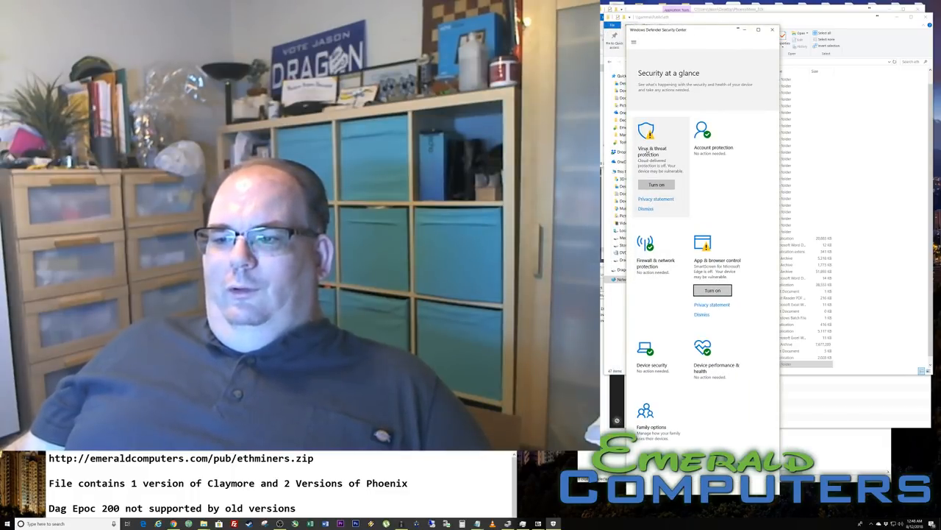
- Open Windows Defender's Virus & threat protection settings to manage an exclusion
left_click(646, 132)
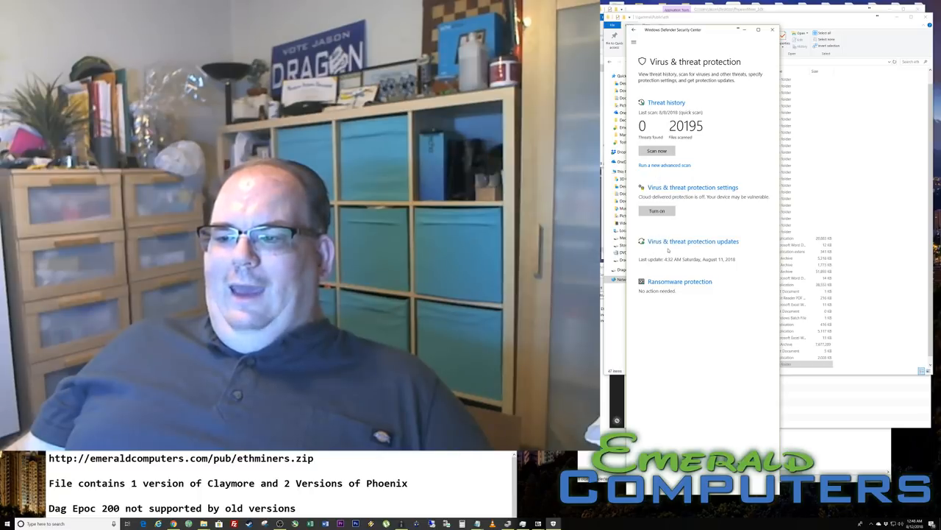
left_click(692, 187)
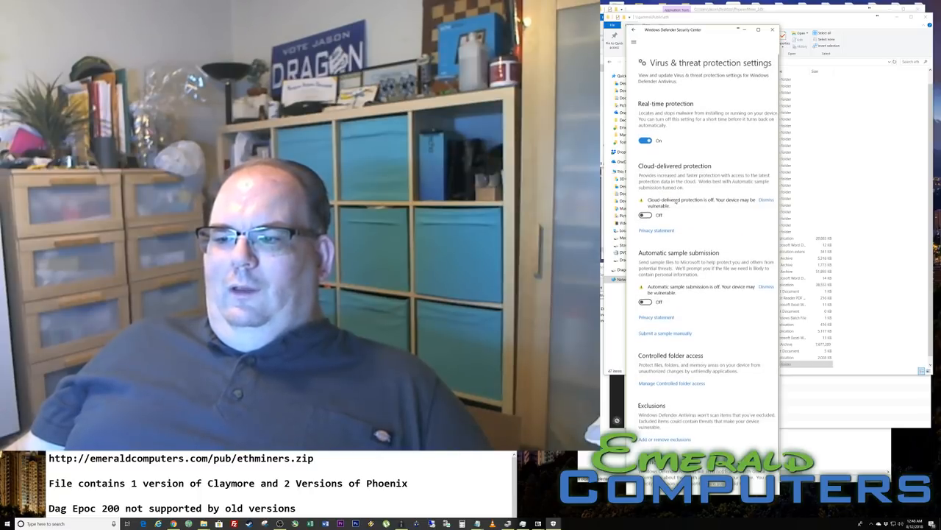